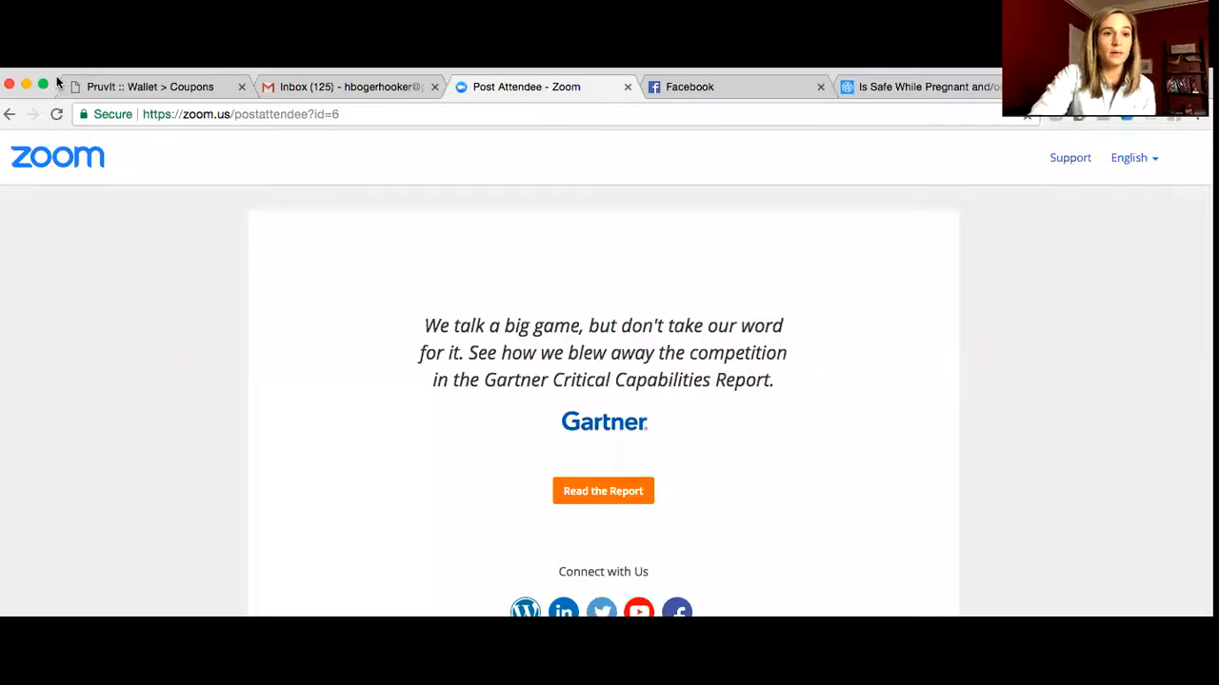
# Step: Bring the 'Pruvit :: Wallet > Coupons' page to the front instead of the Zoom page
pyautogui.click(143, 86)
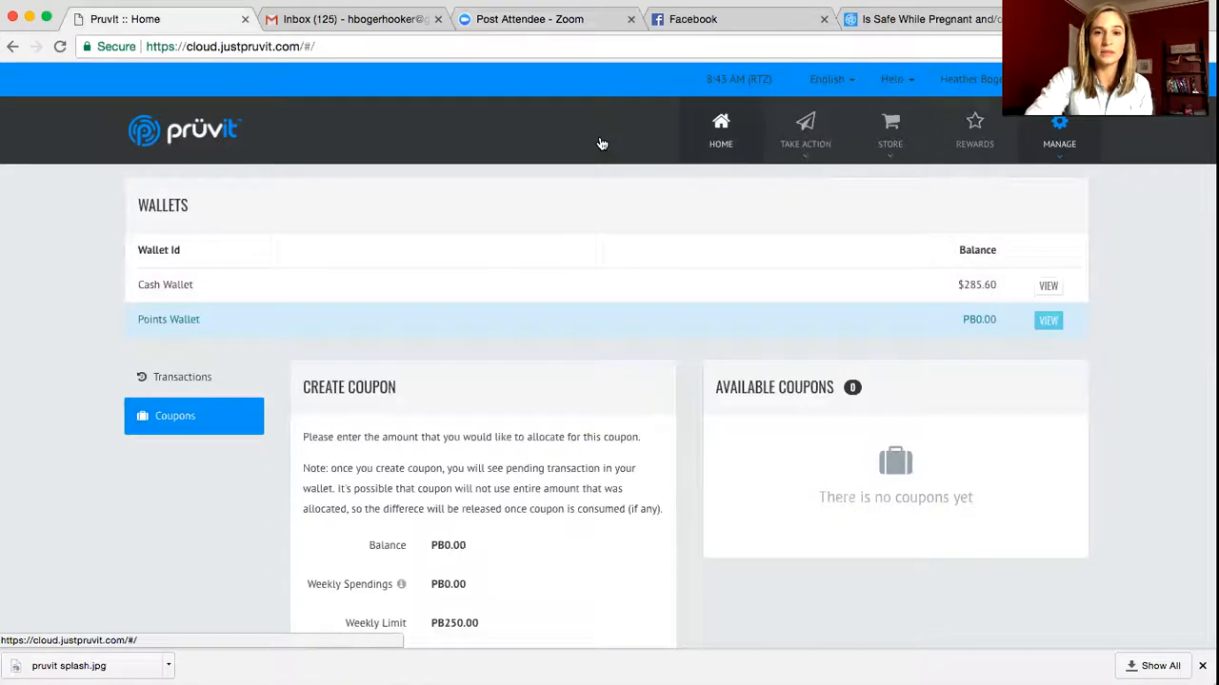
# Step: Return to the home dashboard and reveal the Snapshot panel with wallet balance and Pruvit Bucks
pyautogui.click(720, 129)
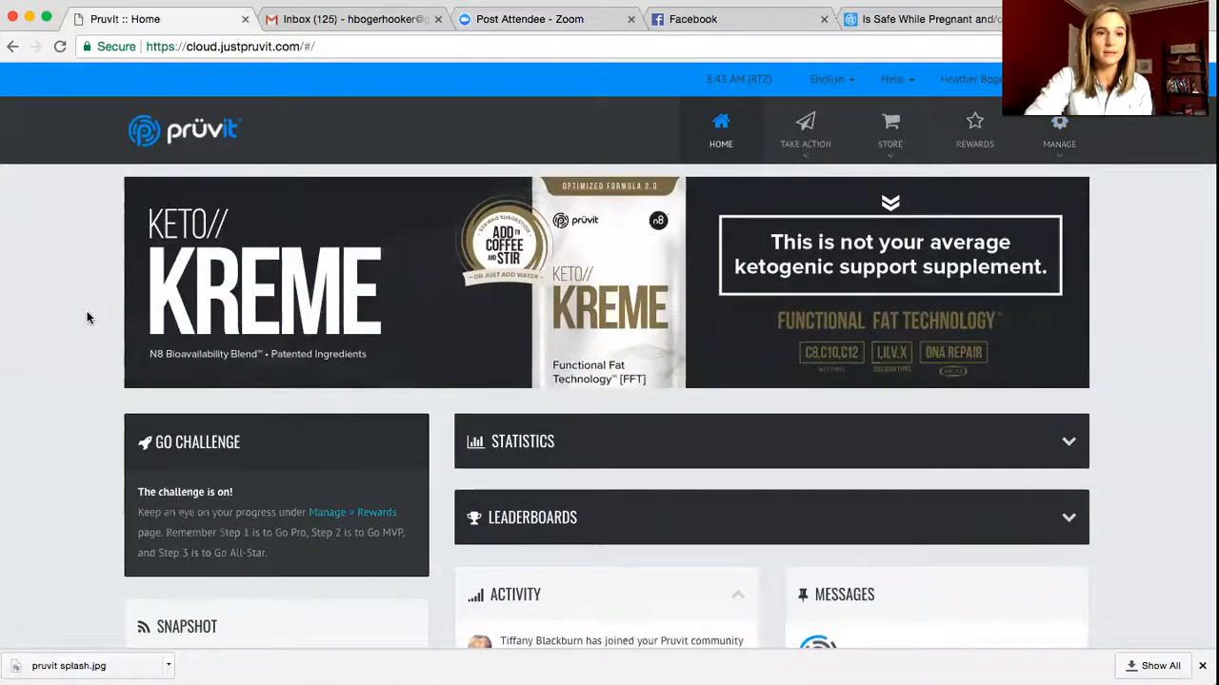
pyautogui.scroll(-3)
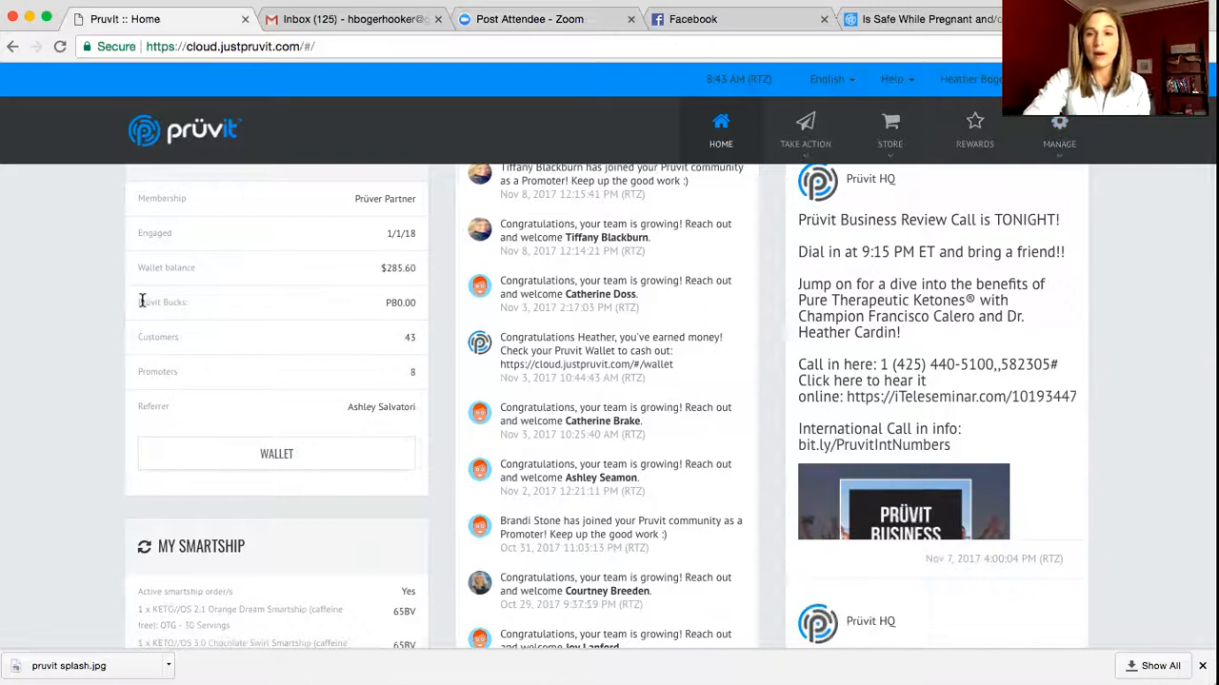
pyautogui.moveTo(388, 301)
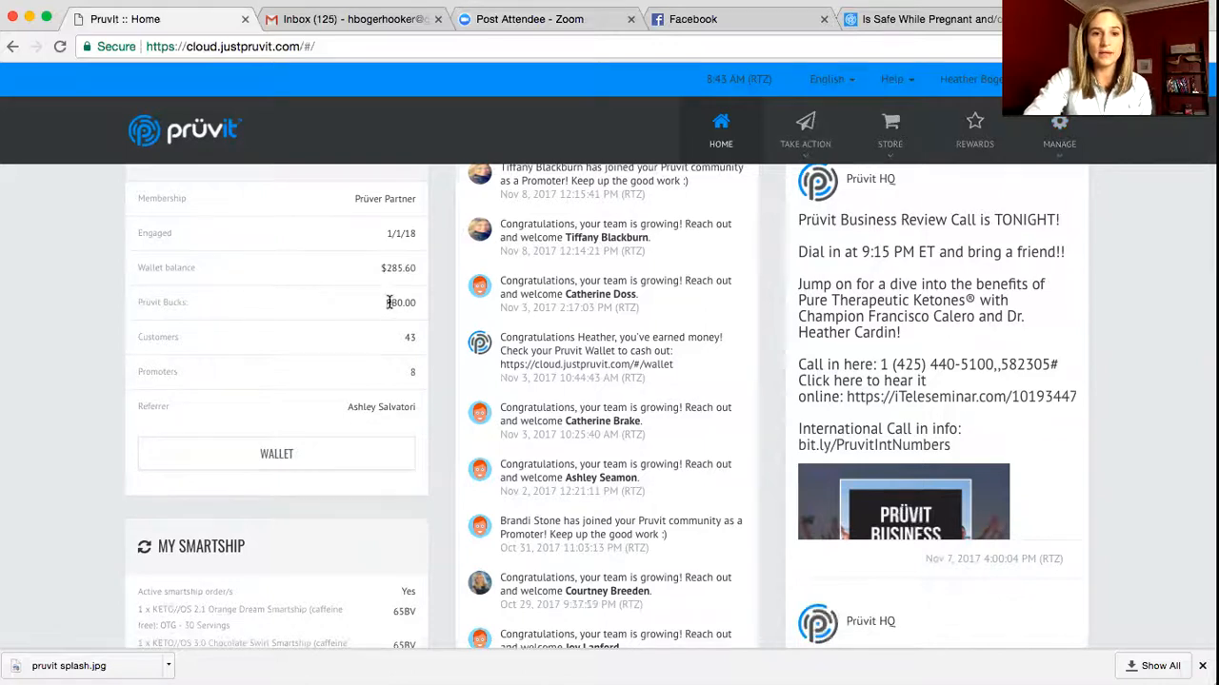
pyautogui.moveTo(434, 308)
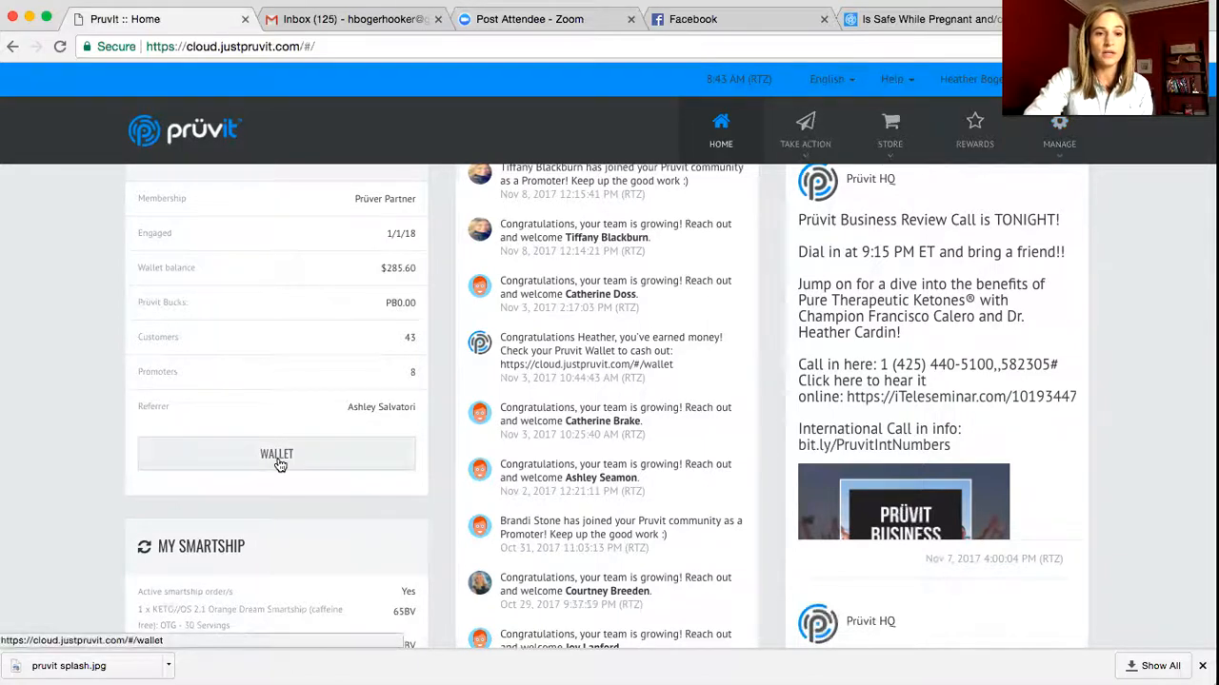
# Step: Go to Wallets from the Snapshot and view the Points Wallet's Pruvit Bucks transactions
pyautogui.click(276, 453)
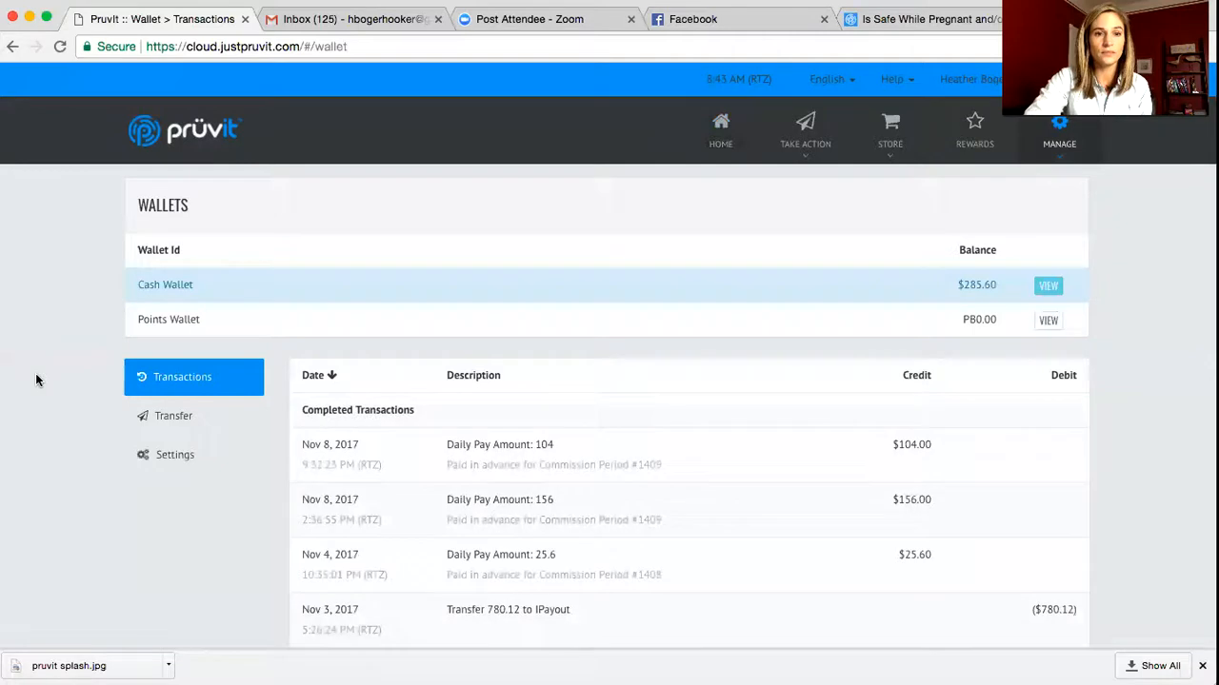
pyautogui.moveTo(1047, 324)
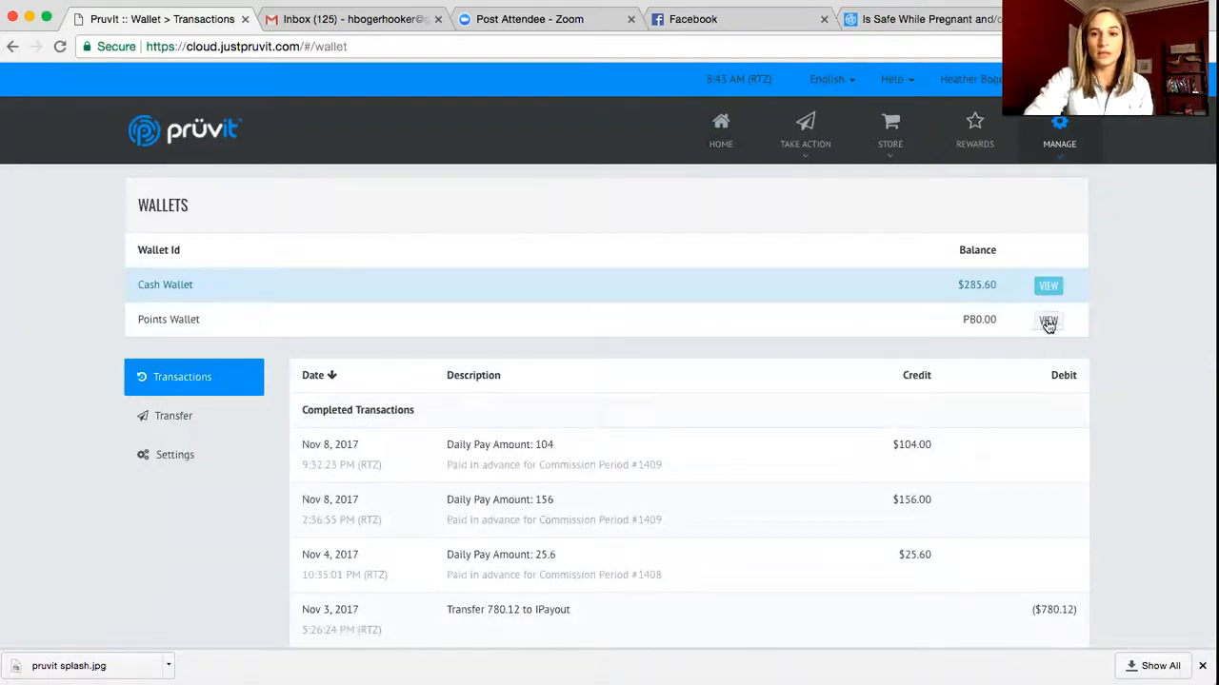
pyautogui.click(1048, 320)
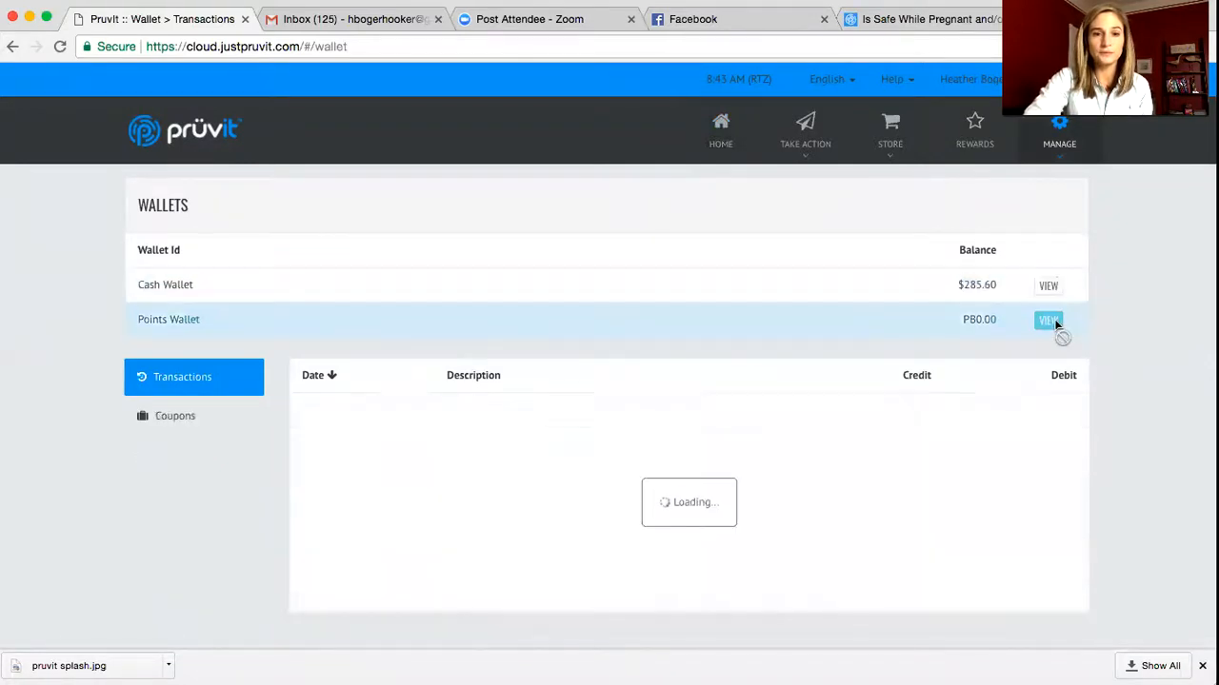
pyautogui.click(1047, 320)
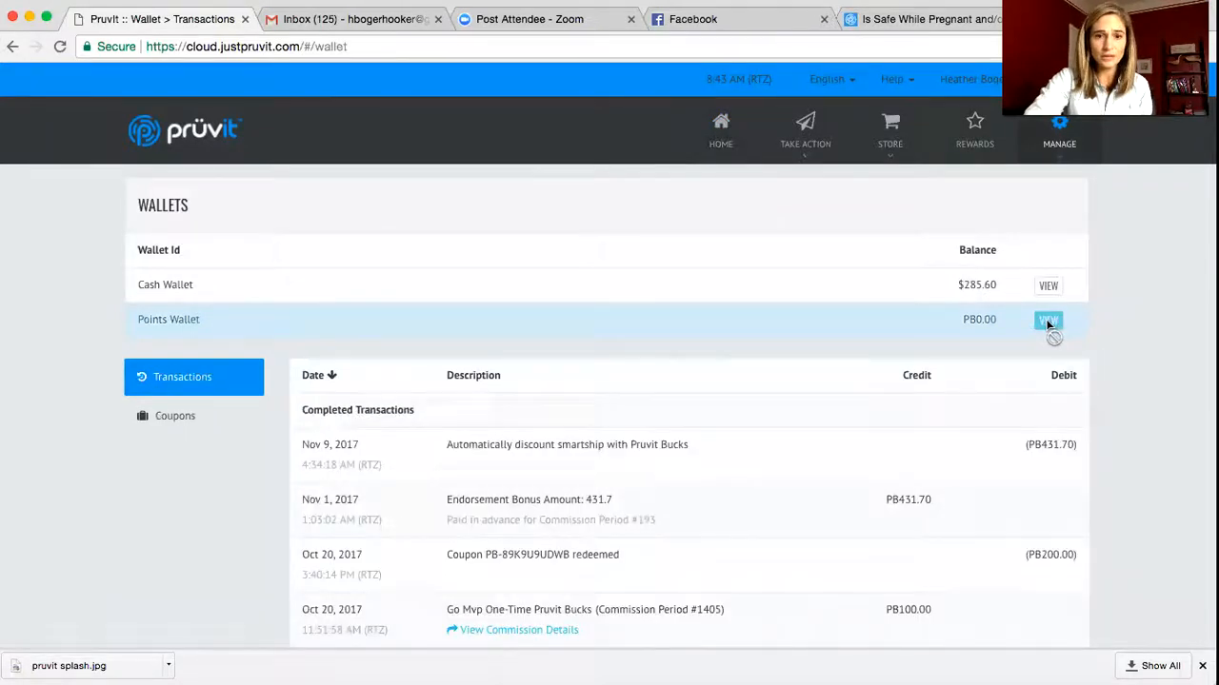
pyautogui.moveTo(183, 427)
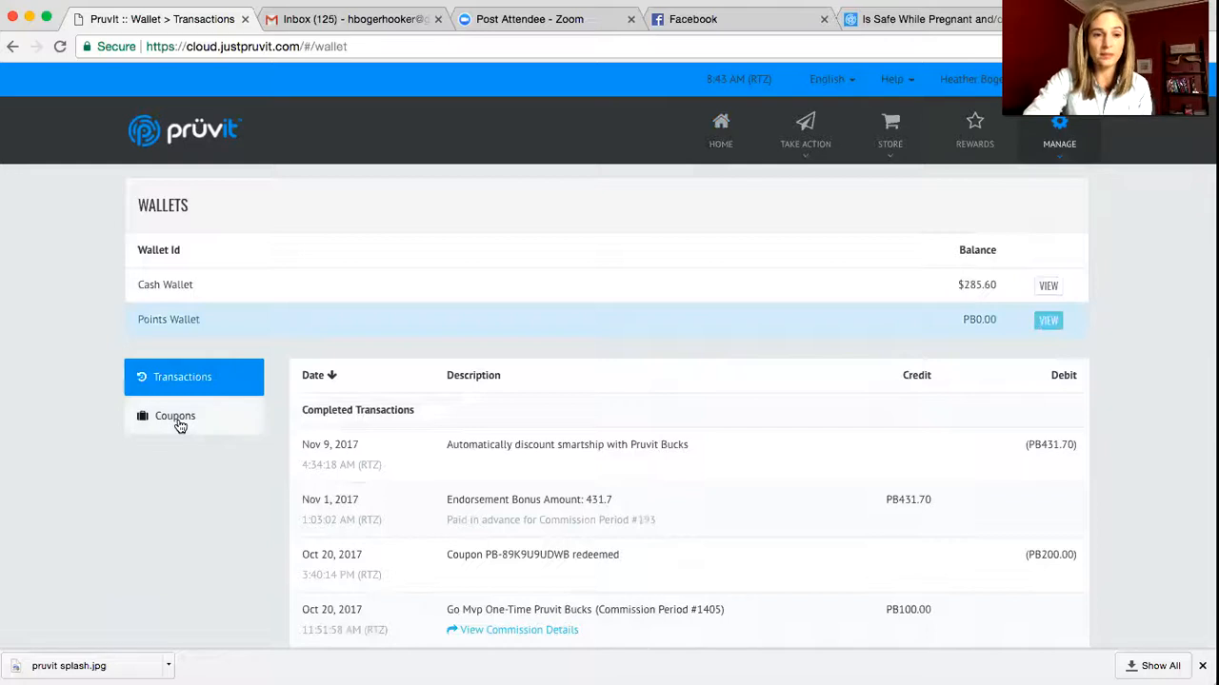
# Step: Show the Points Wallet Coupons page and review the Create Coupon form and empty Available Coupons panel
pyautogui.click(175, 415)
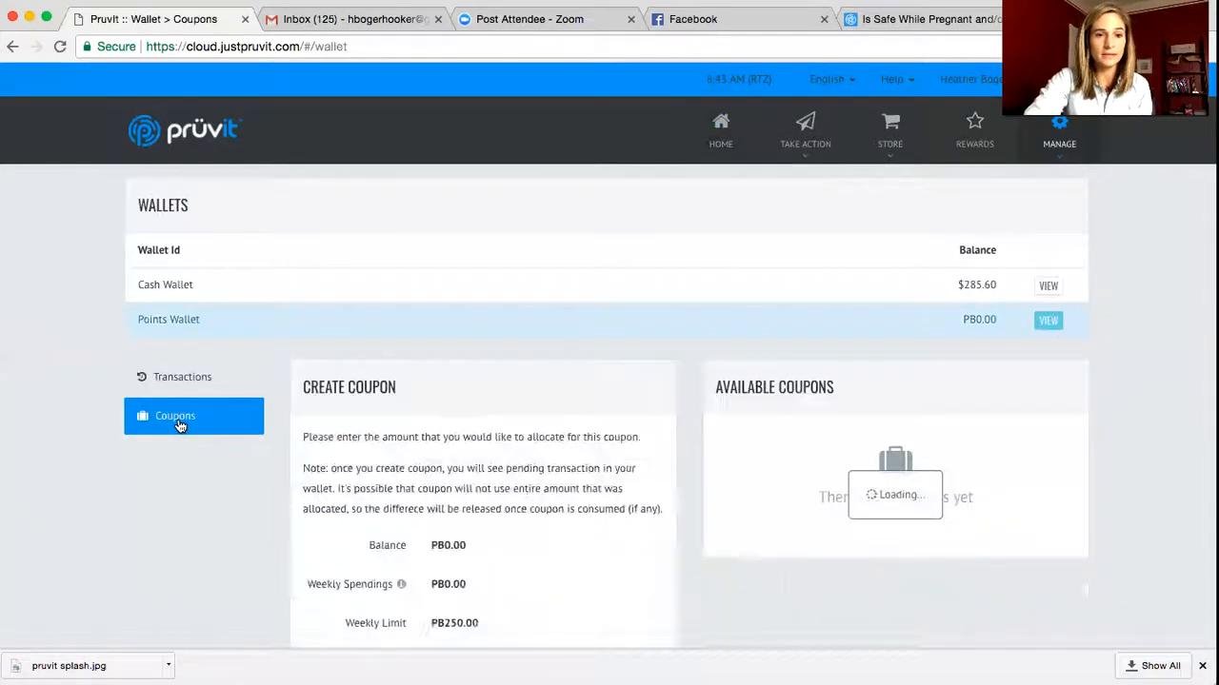
pyautogui.moveTo(233, 535)
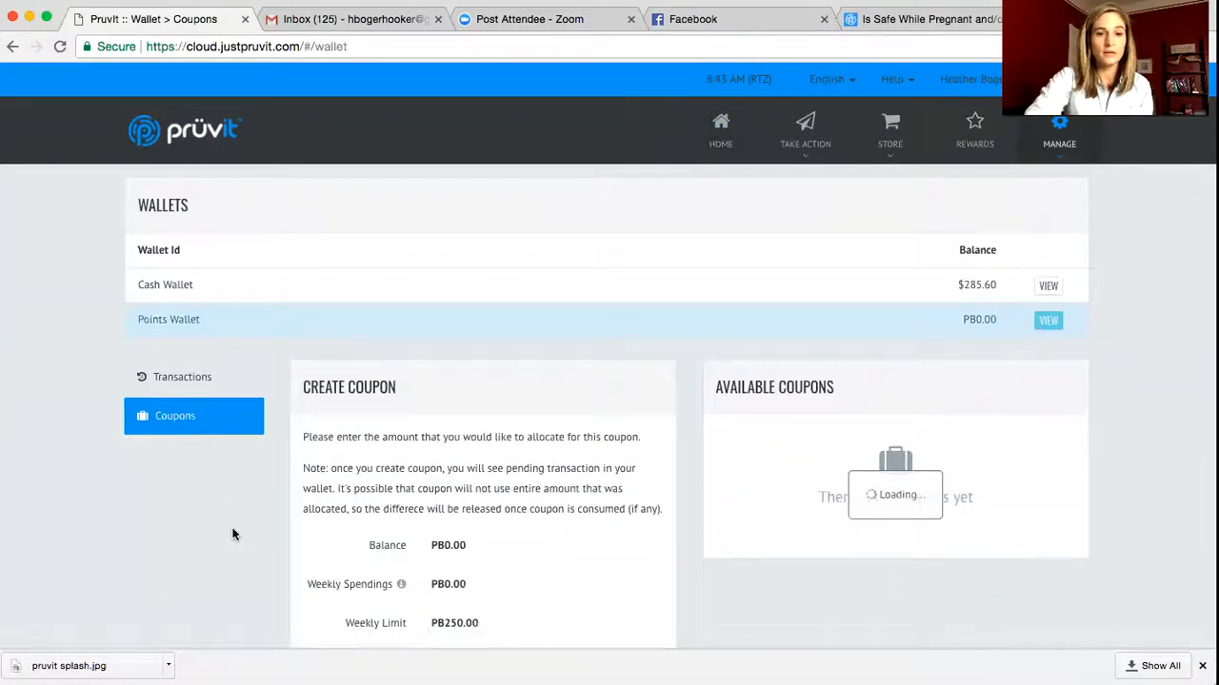
pyautogui.scroll(-3)
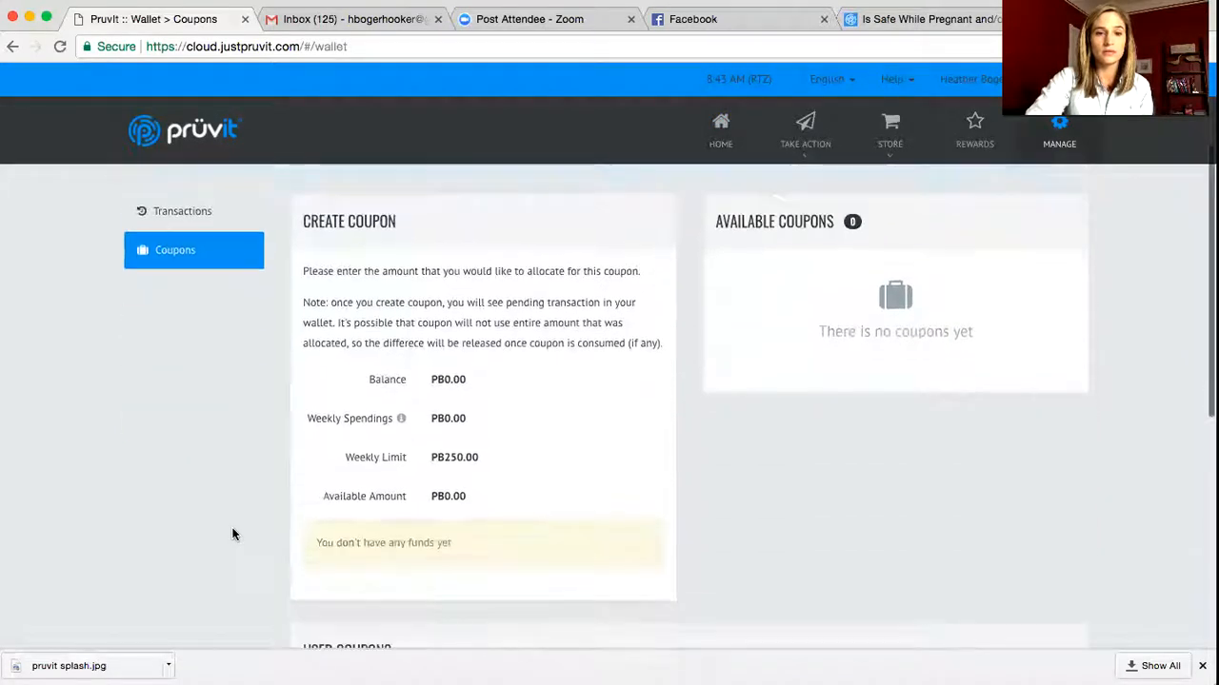
pyautogui.scroll(-3)
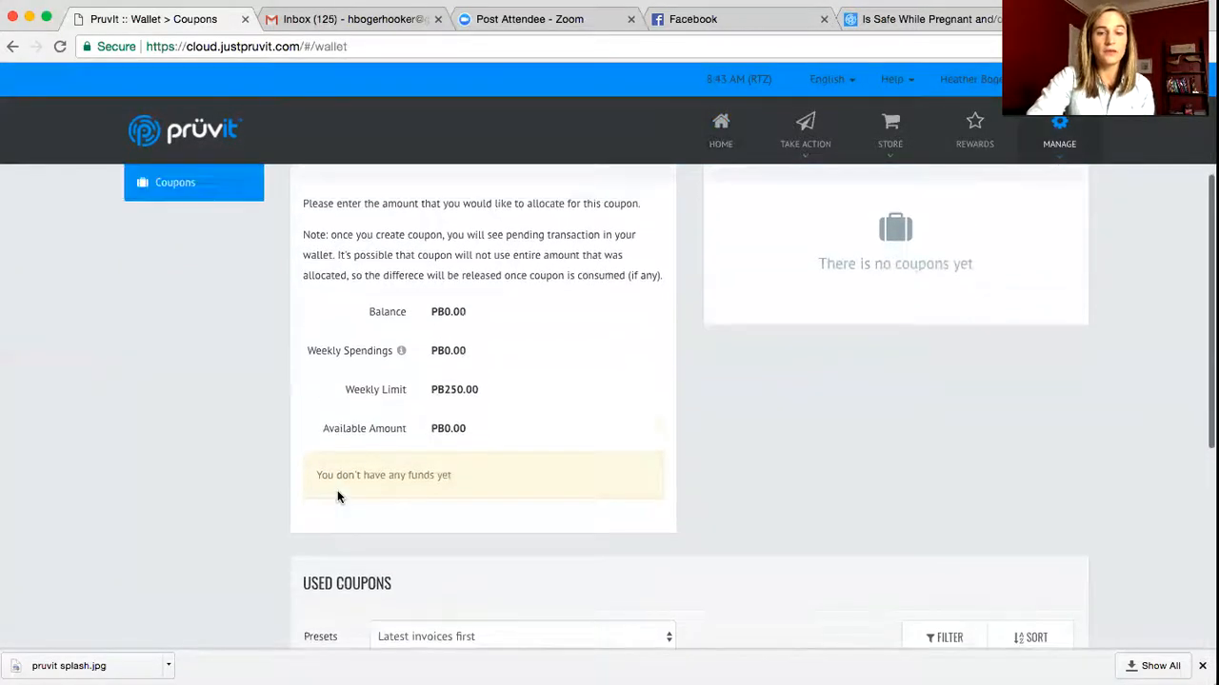
pyautogui.scroll(3)
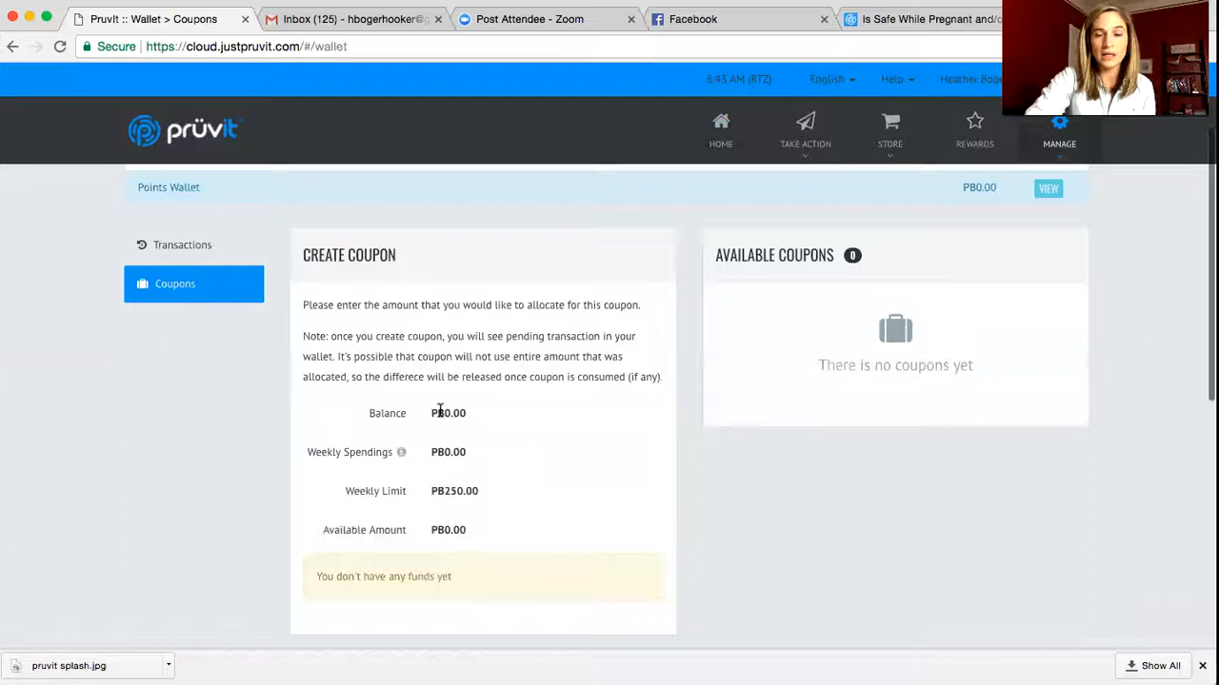
pyautogui.moveTo(388, 572)
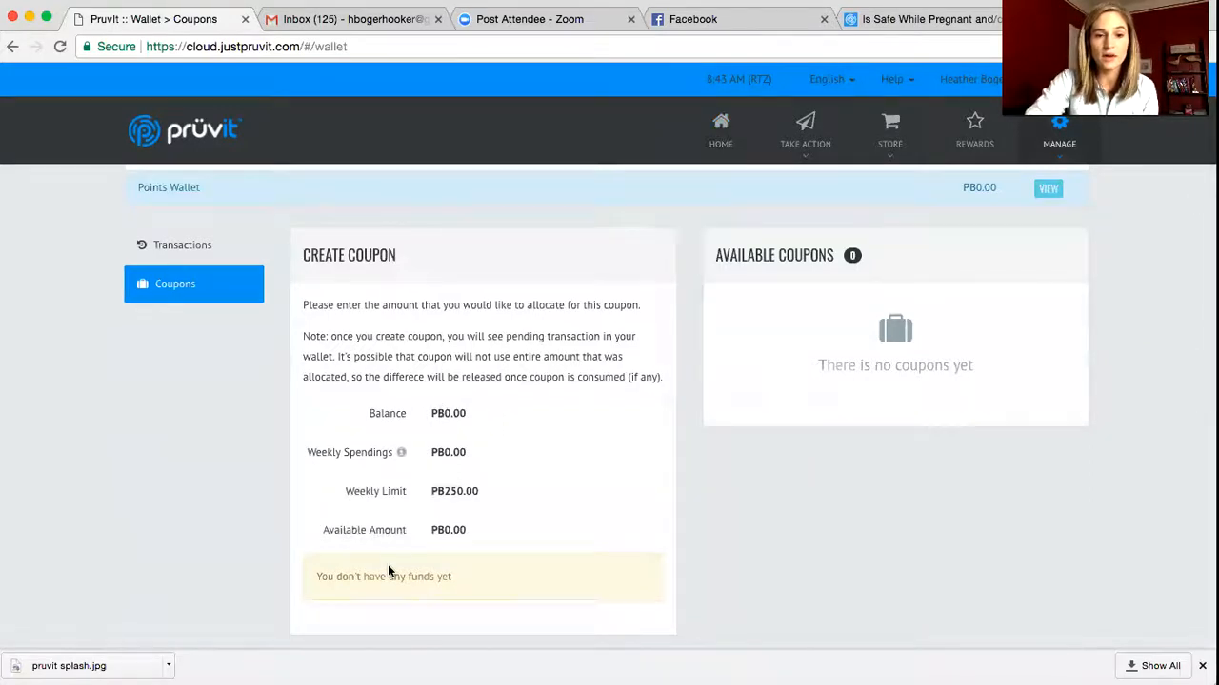
pyautogui.moveTo(470, 575)
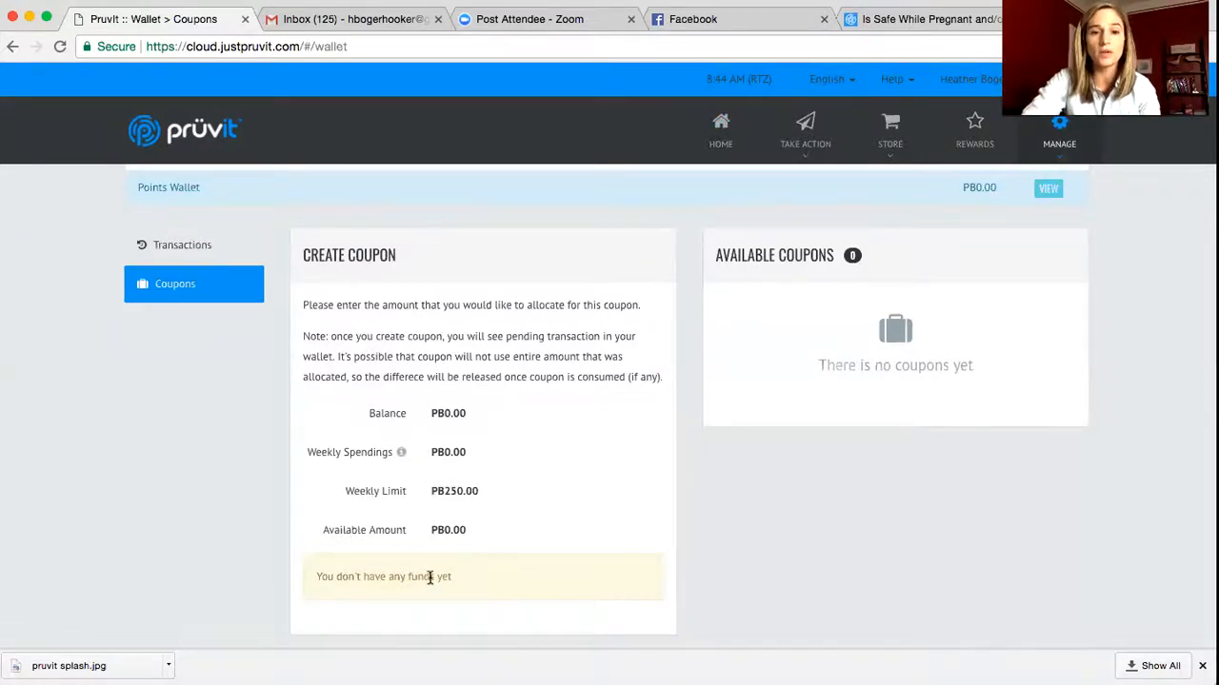
pyautogui.moveTo(477, 573)
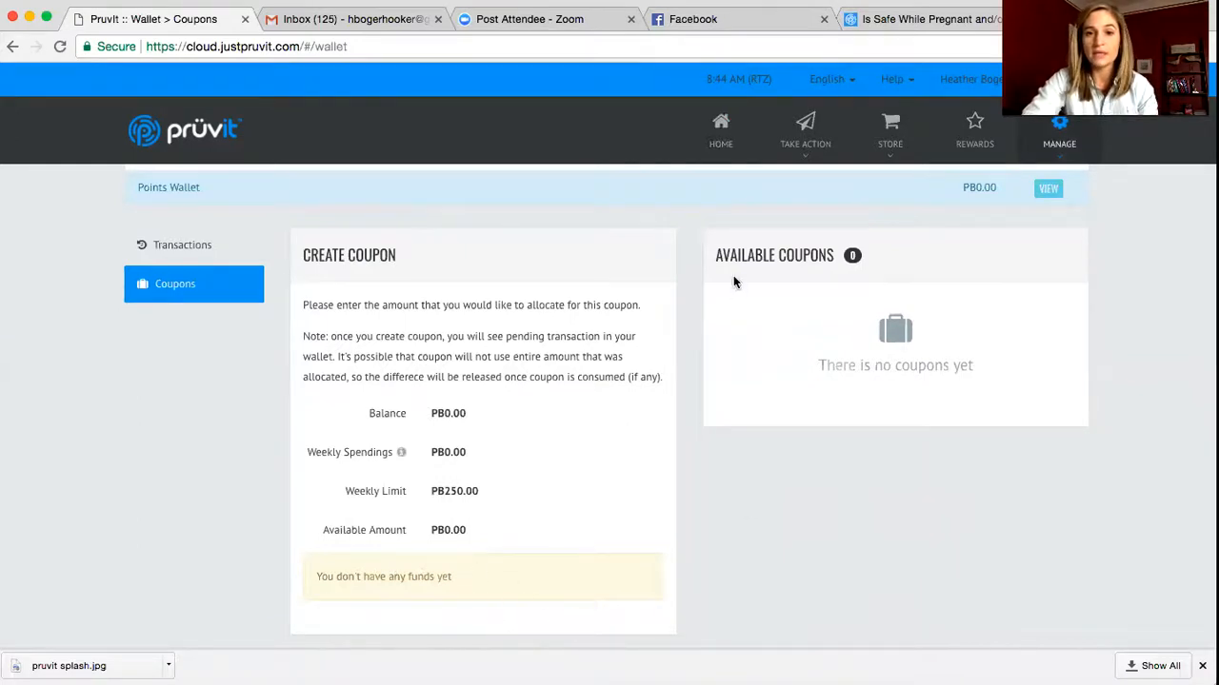
pyautogui.moveTo(865, 314)
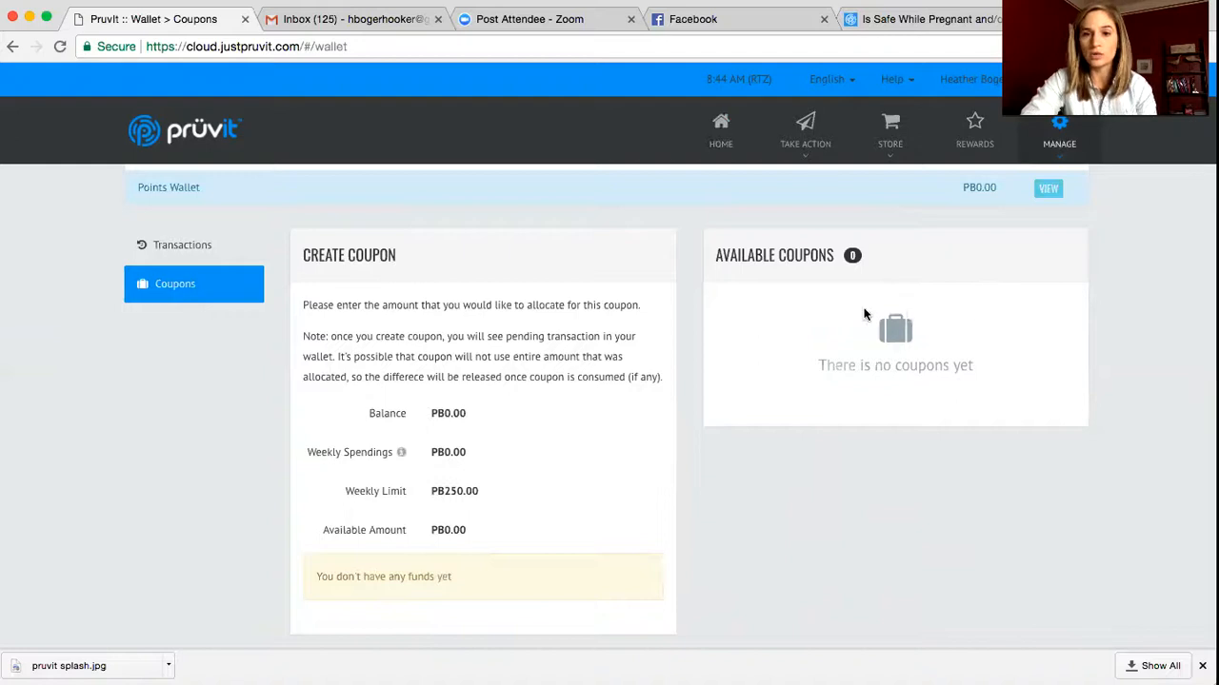
pyautogui.moveTo(827, 312)
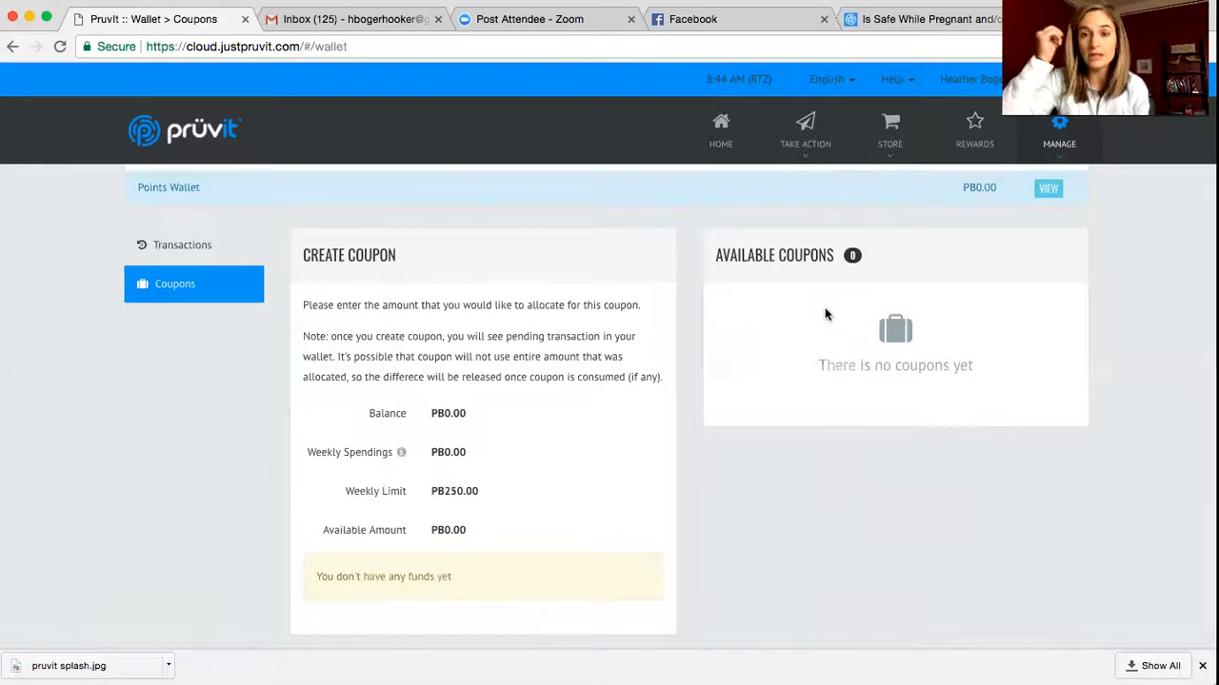
pyautogui.moveTo(781, 320)
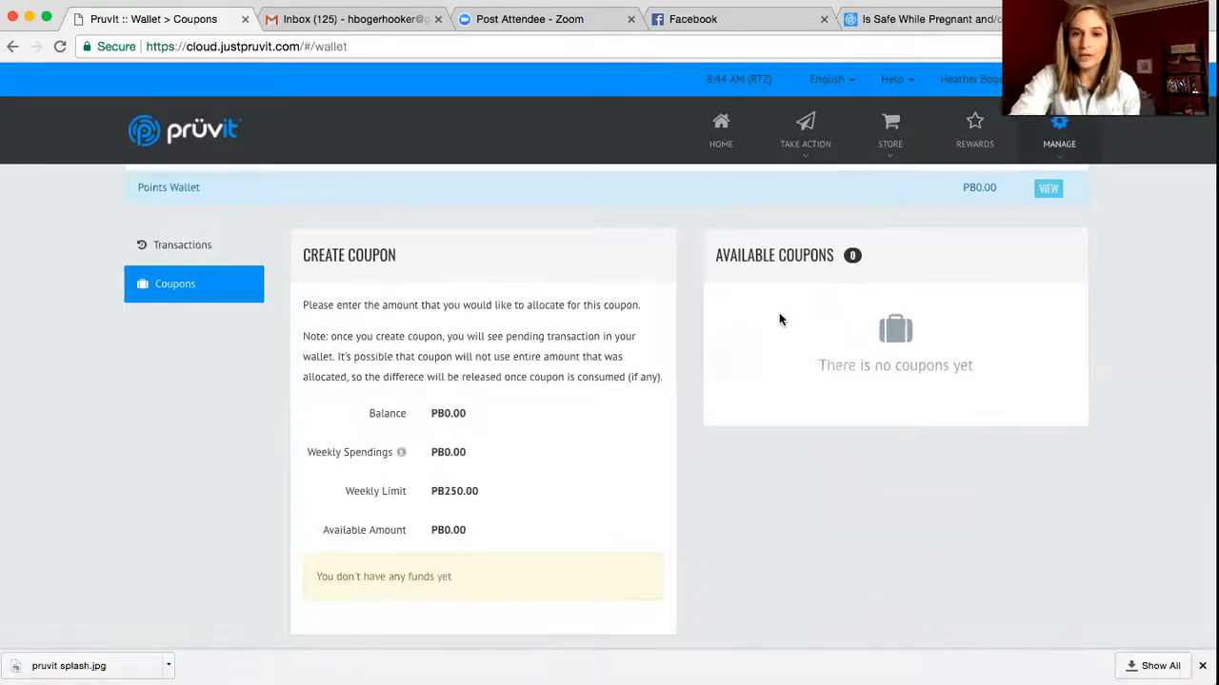
pyautogui.moveTo(838, 303)
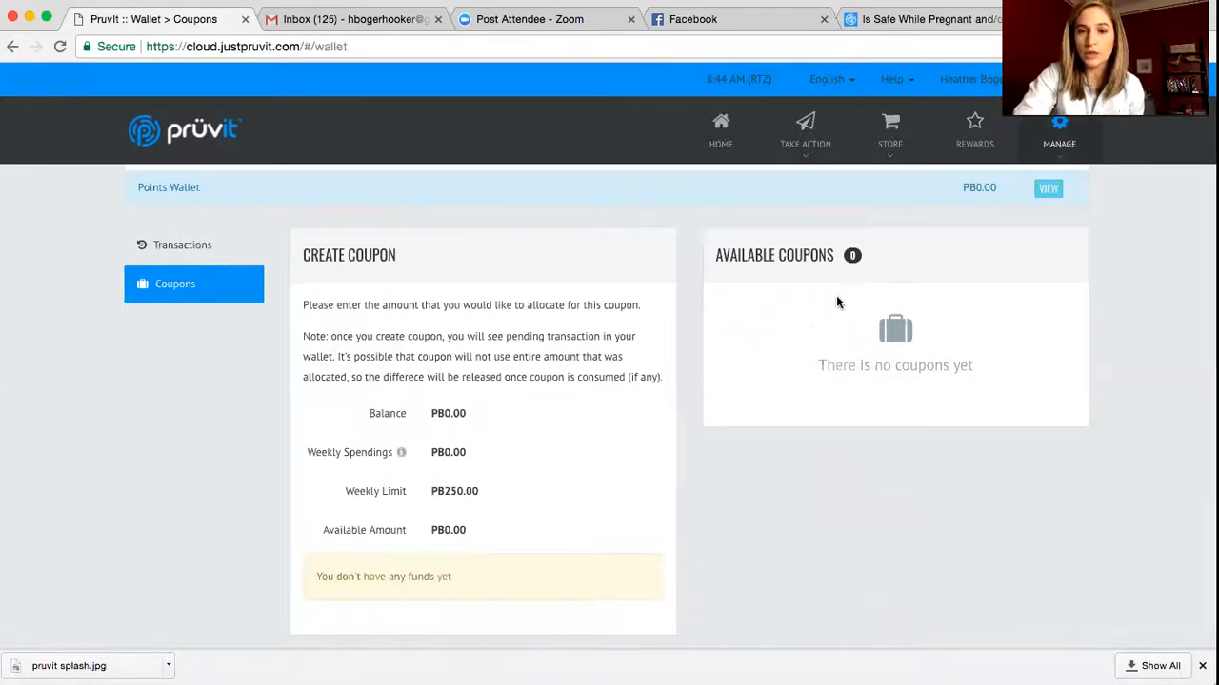
pyautogui.moveTo(1044, 339)
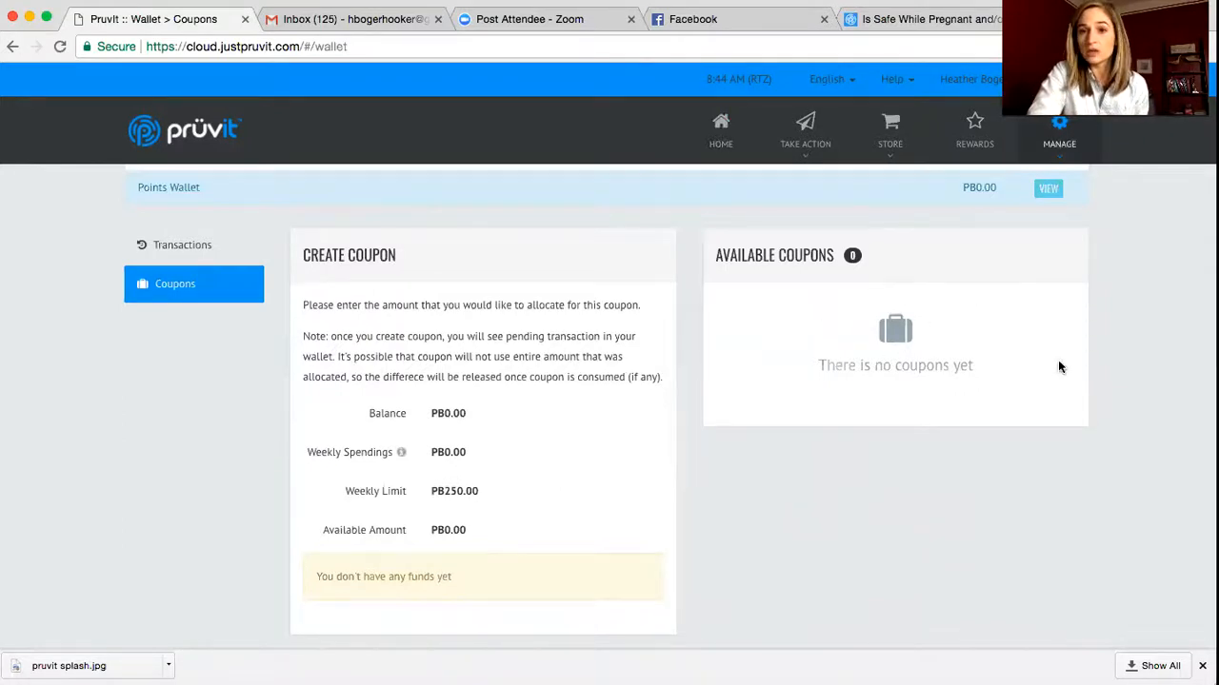
pyautogui.moveTo(1019, 312)
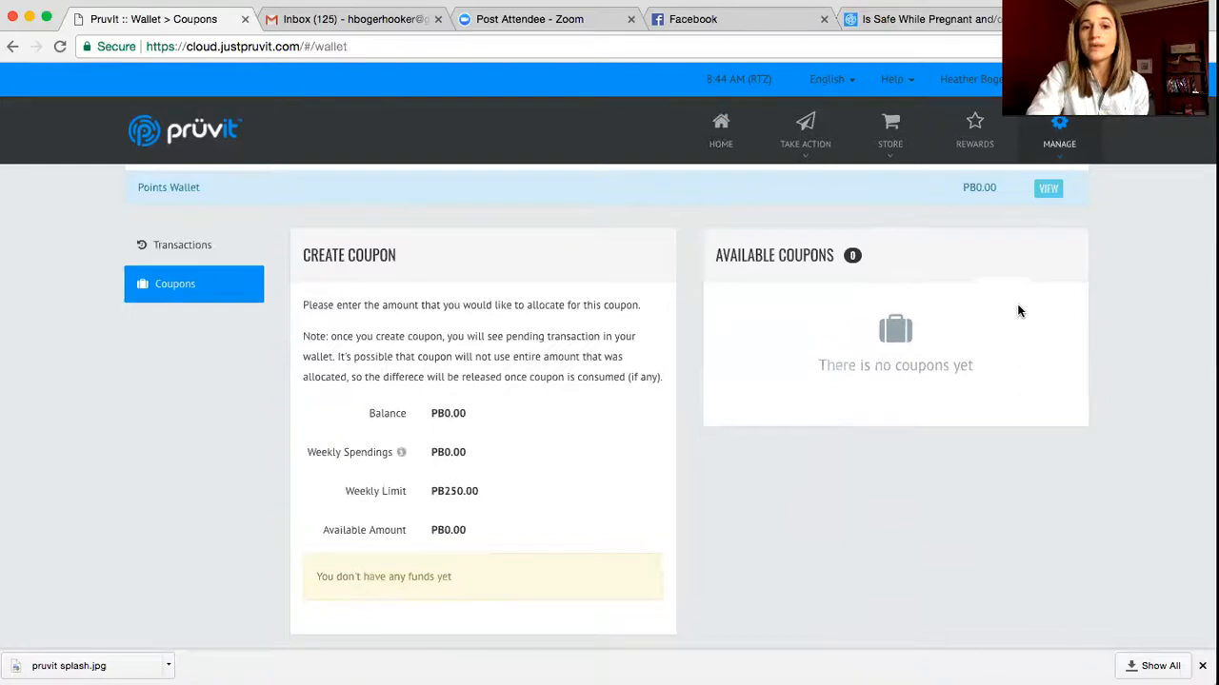
pyautogui.moveTo(655, 347)
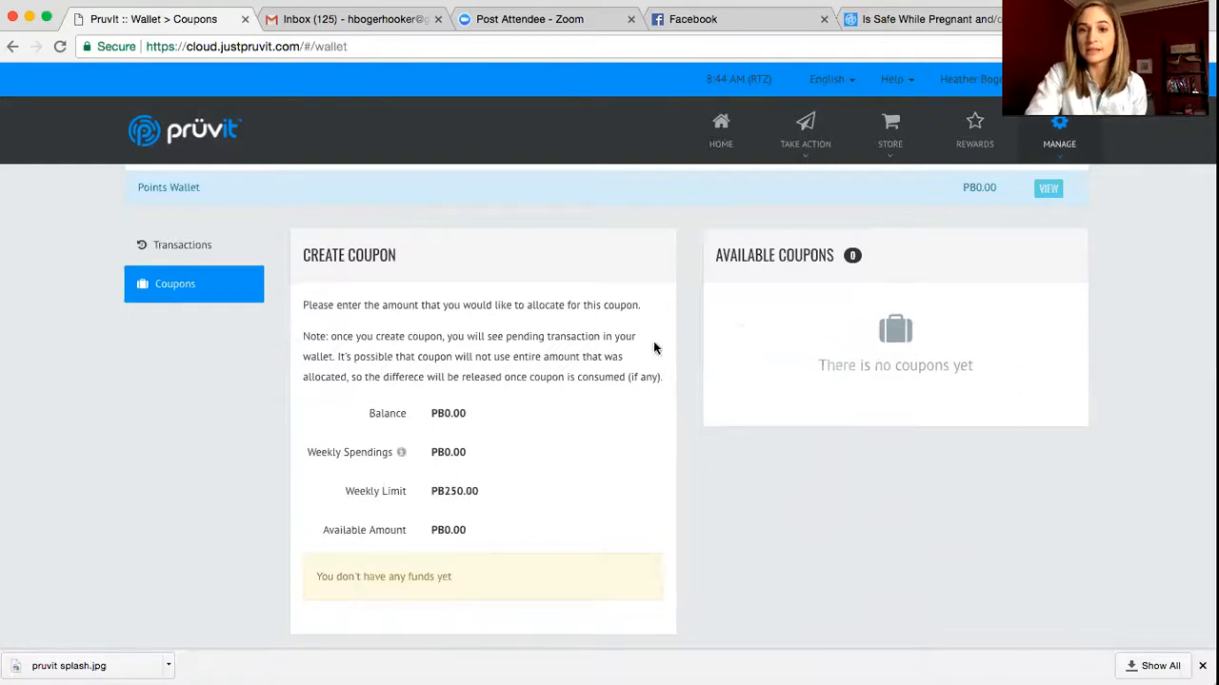
pyautogui.moveTo(807, 304)
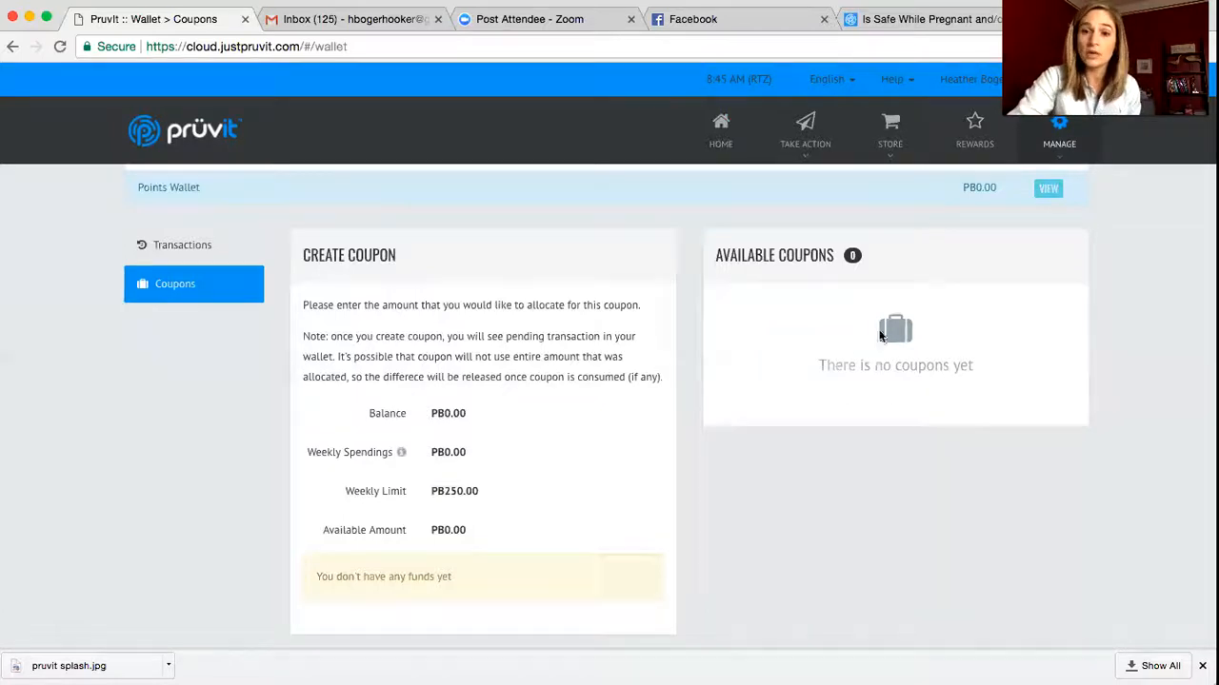
pyautogui.moveTo(937, 314)
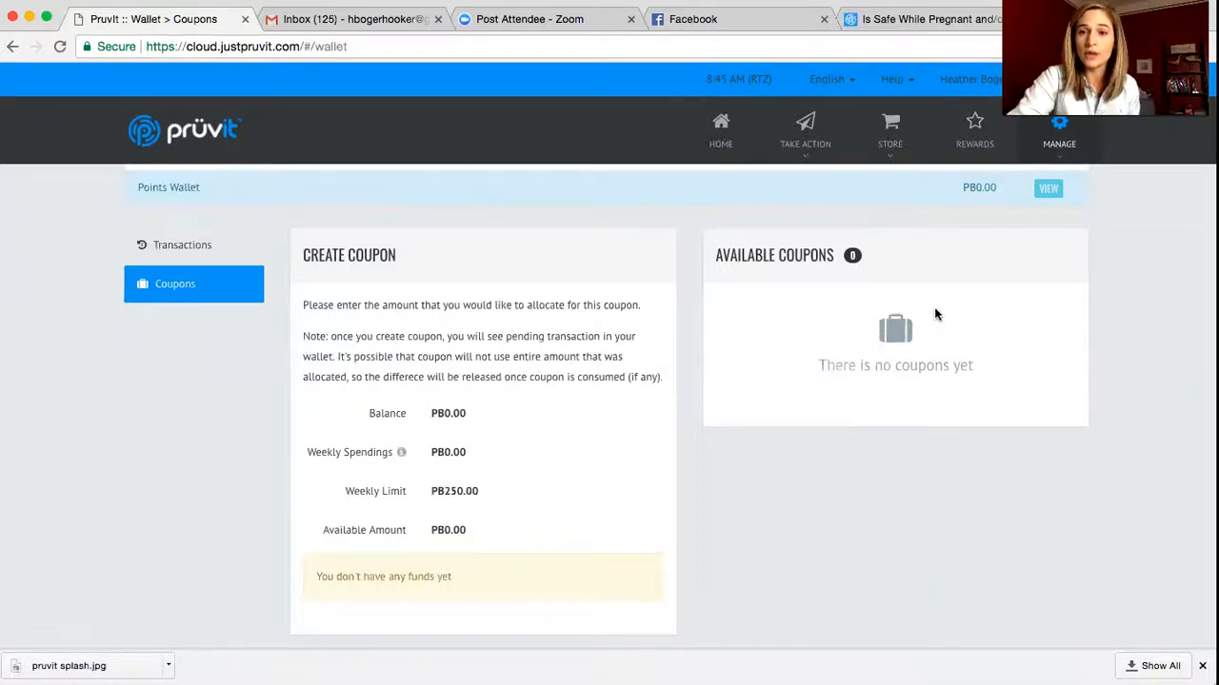